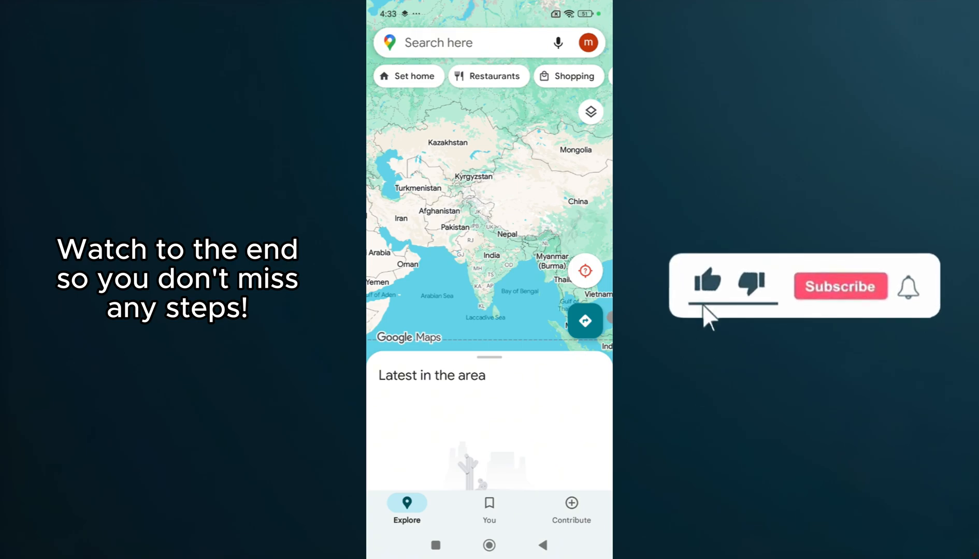
Step: Tap My Location so Maps asks for permission to access the device's location
{"action": "left_click", "coordinate": [840, 286]}
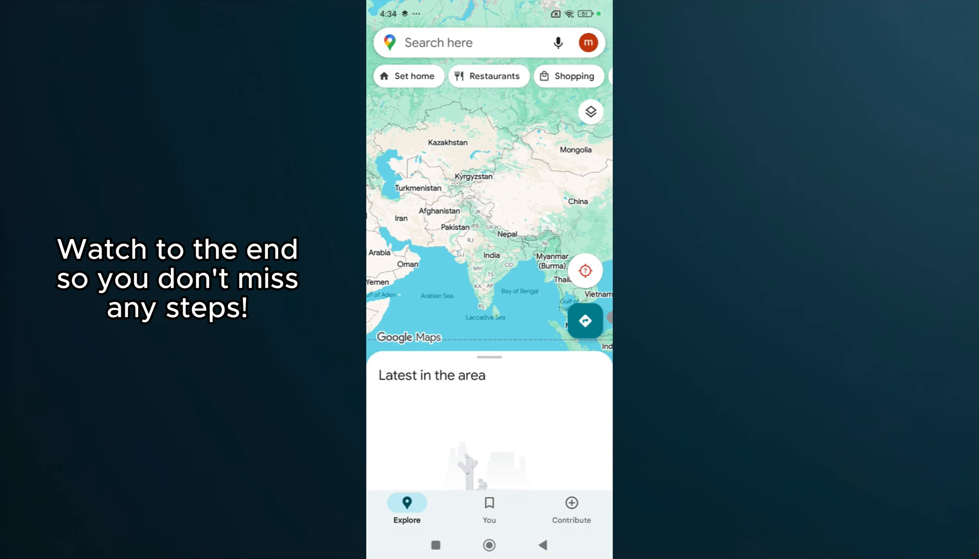
{"action": "left_click", "coordinate": [466, 42]}
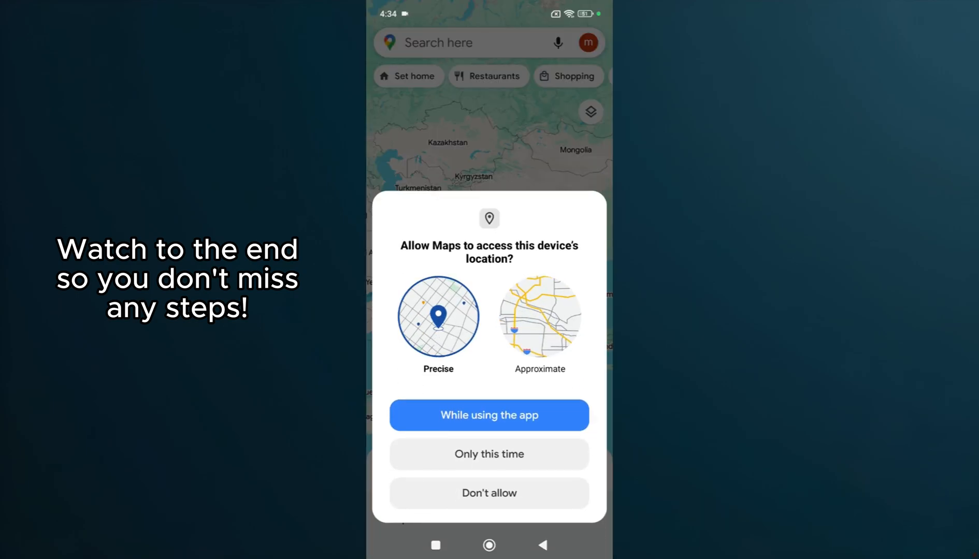
Step: Allow location 'While using the app', set Your location as the directions start, and return to the map
{"action": "left_click", "coordinate": [489, 416]}
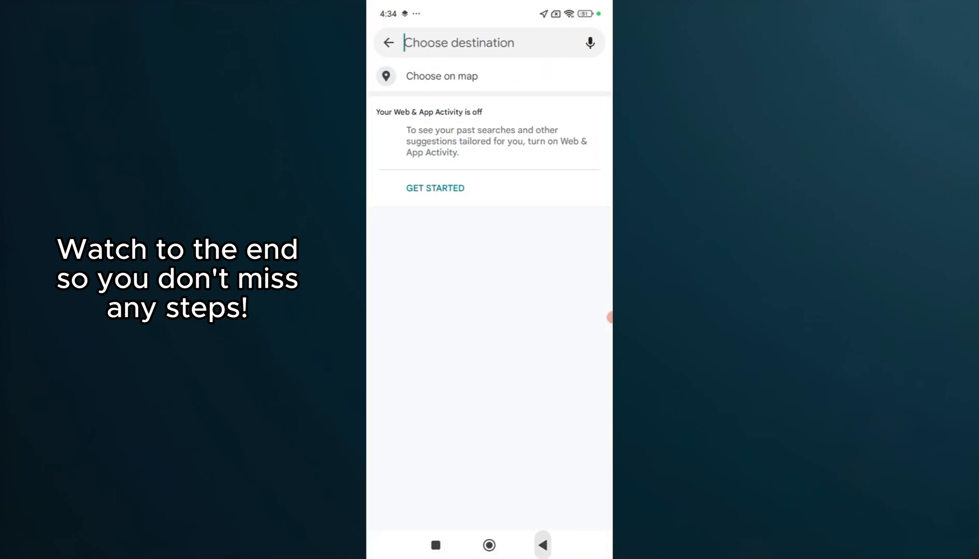
{"action": "left_click", "coordinate": [466, 43]}
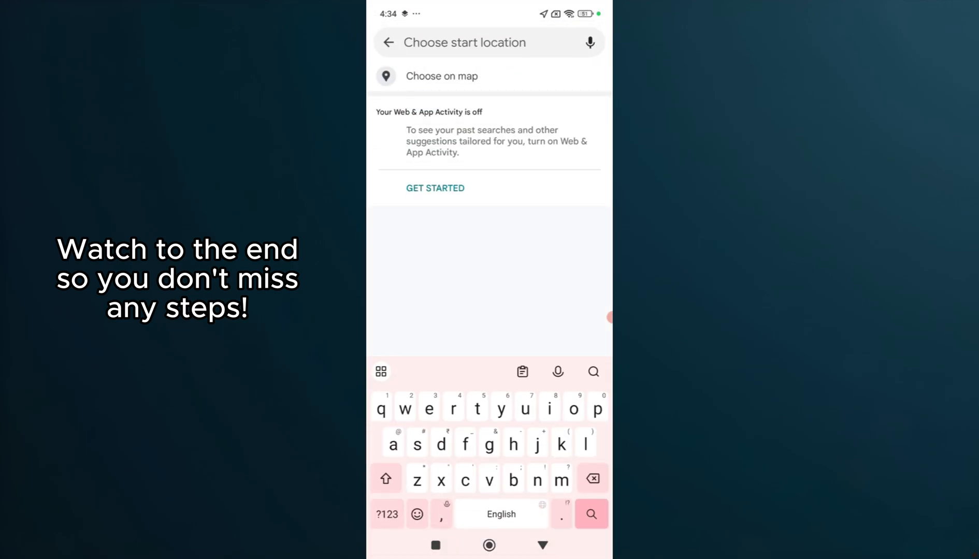
{"action": "left_click", "coordinate": [543, 545]}
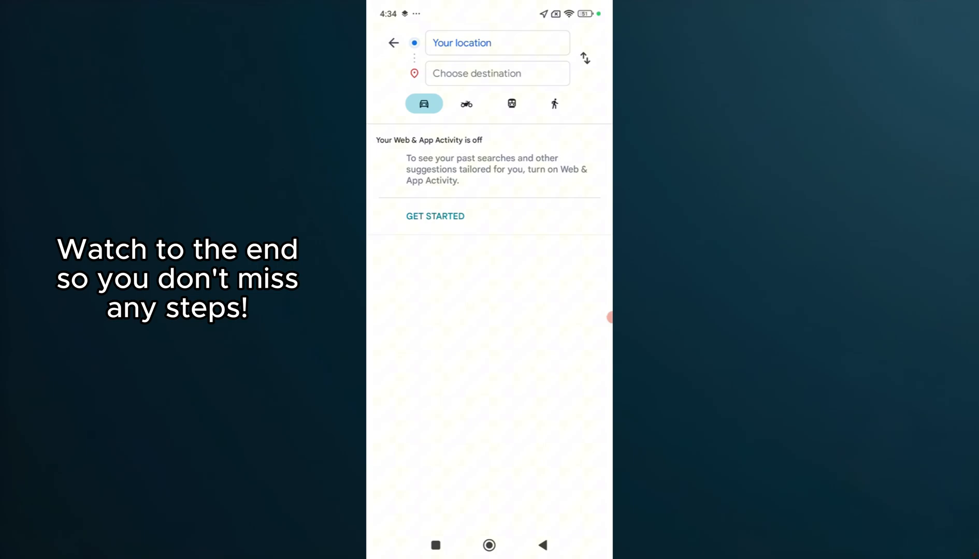
{"action": "left_click", "coordinate": [394, 43]}
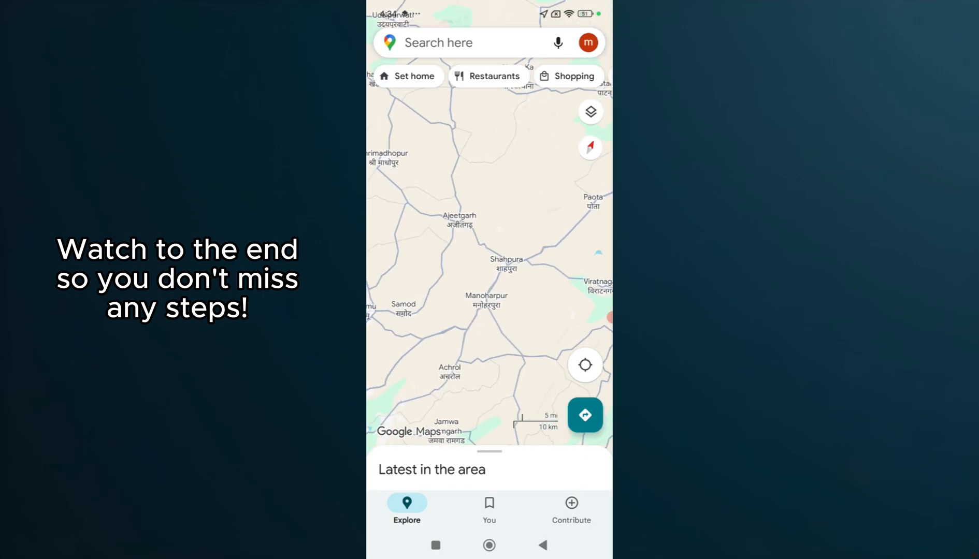
Step: Switch the map type to satellite from the layers menu and dismiss the compass calibration prompt
{"action": "left_click", "coordinate": [590, 112]}
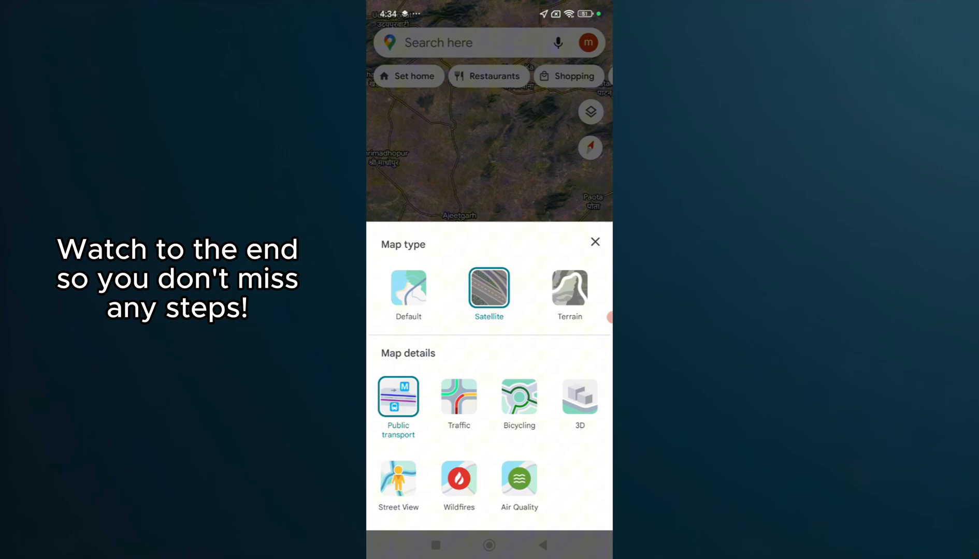
{"action": "left_click", "coordinate": [595, 241]}
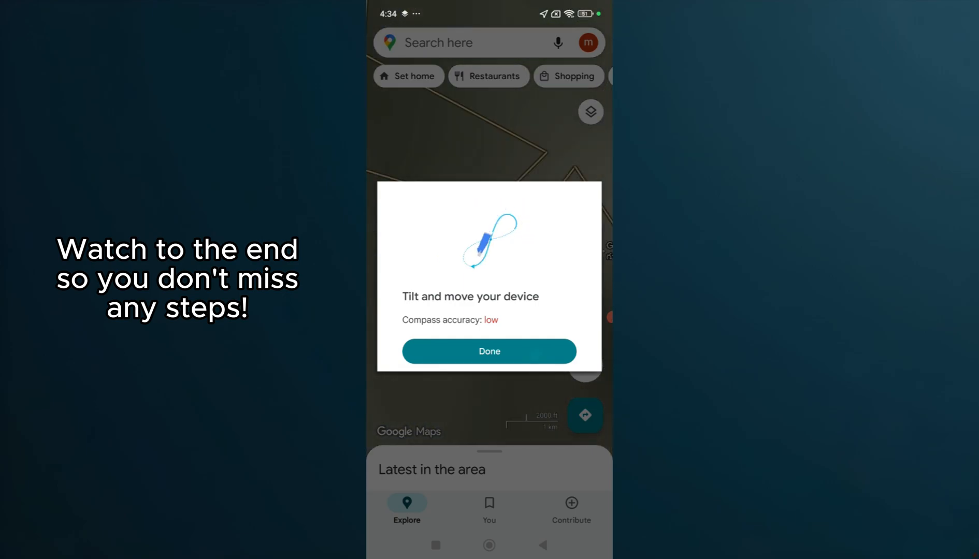
{"action": "left_click", "coordinate": [489, 351]}
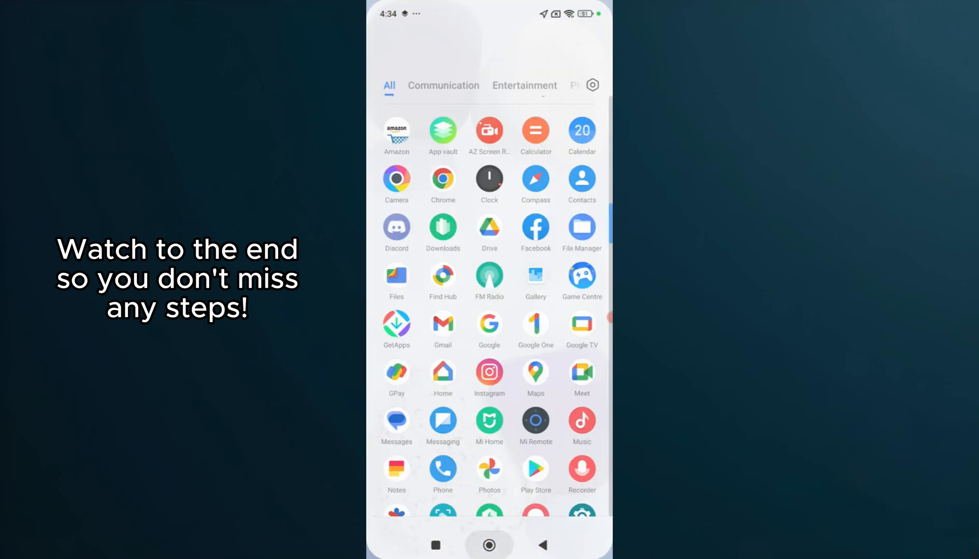
Step: Find Google Maps in the Play Store results and launch it with Open
{"action": "scroll", "scroll_direction": "down", "scroll_amount": 3}
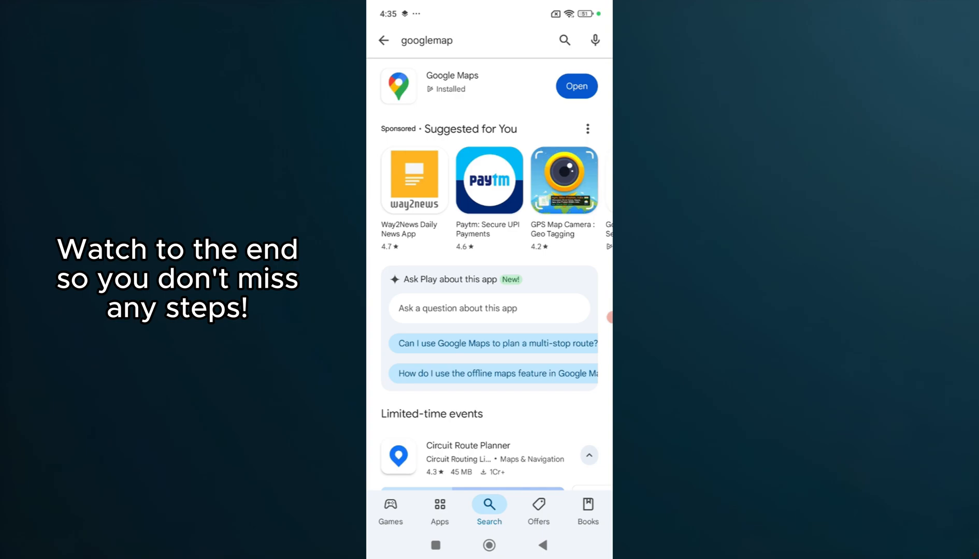
{"action": "left_click", "coordinate": [489, 545]}
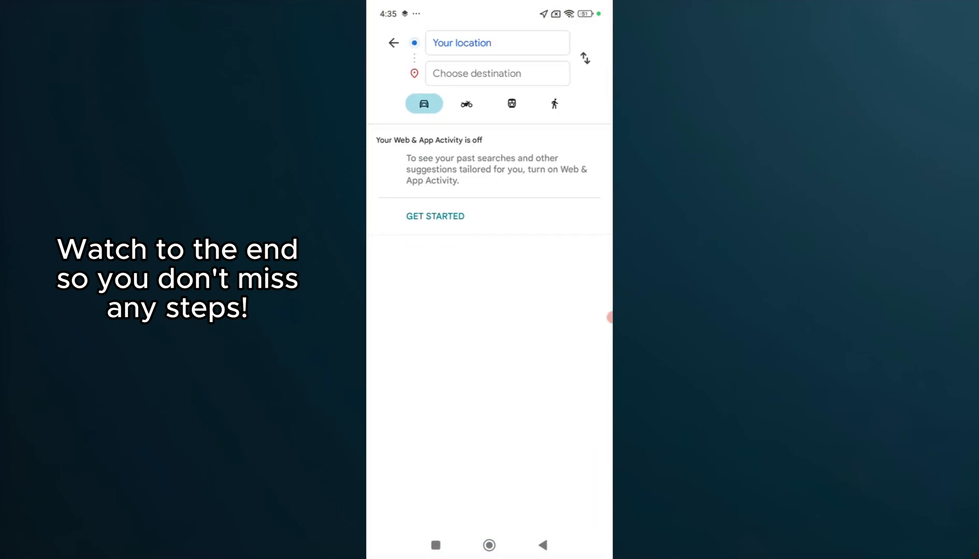
Step: Set Chennai as the start and Nellore, Andhra Pradesh as the destination for directions
{"action": "type", "text": "ch"}
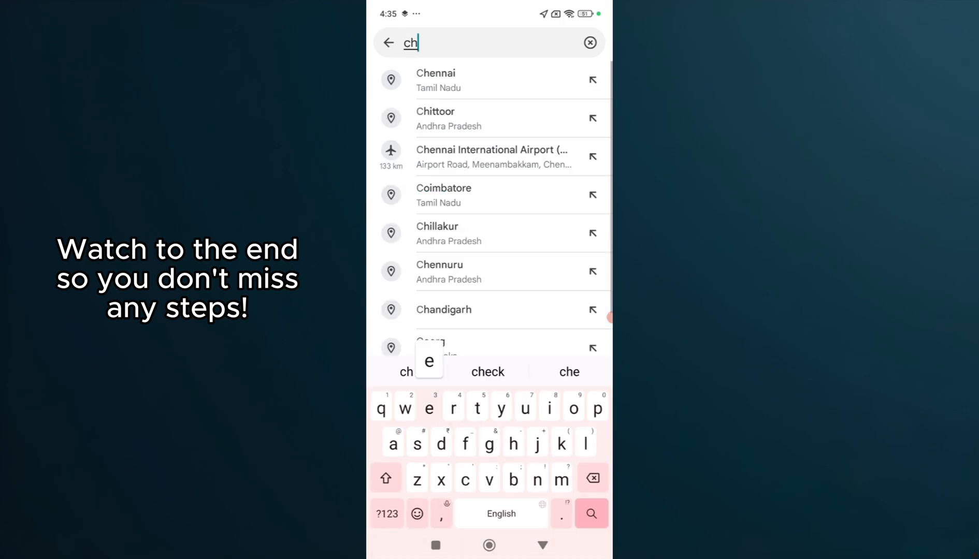
{"action": "left_click", "coordinate": [436, 79]}
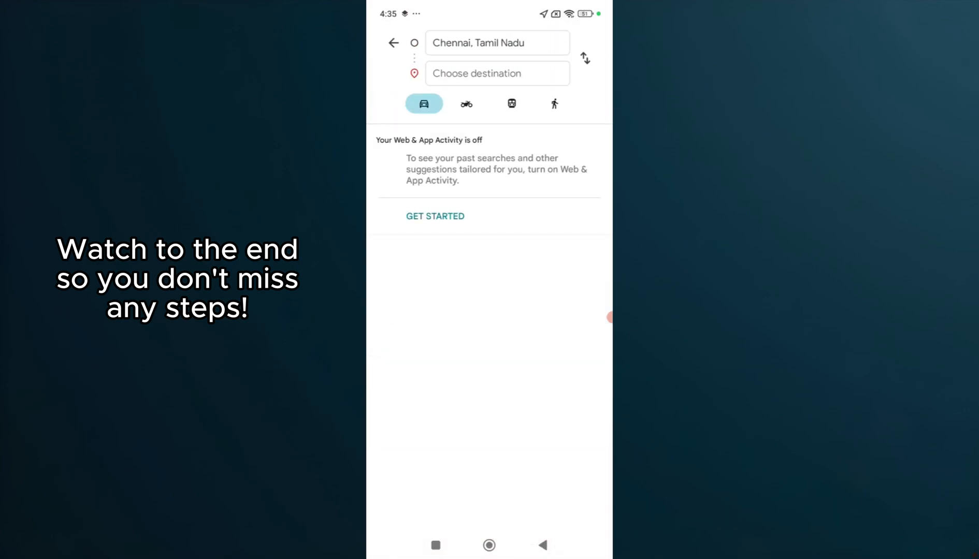
{"action": "left_click", "coordinate": [496, 74]}
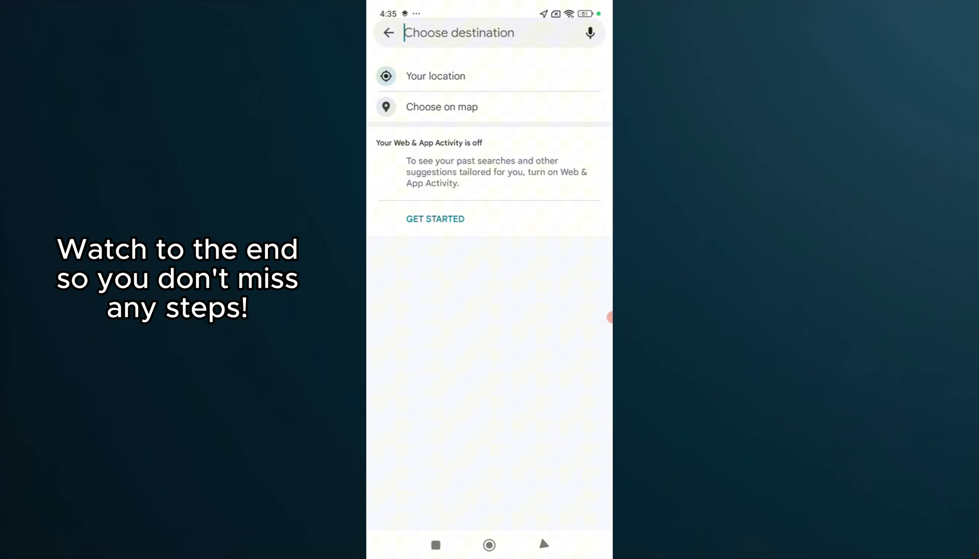
{"action": "left_click", "coordinate": [487, 33]}
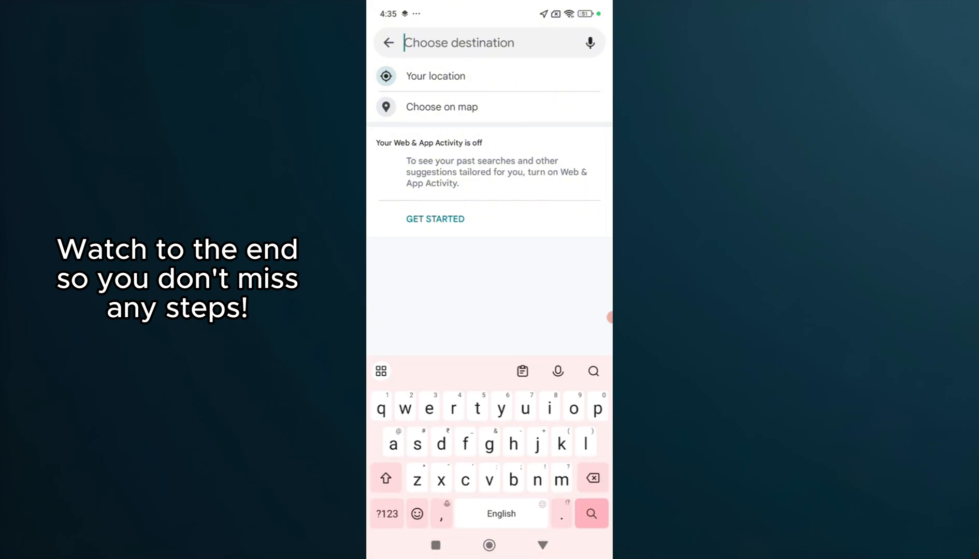
{"action": "type", "text": "nellore"}
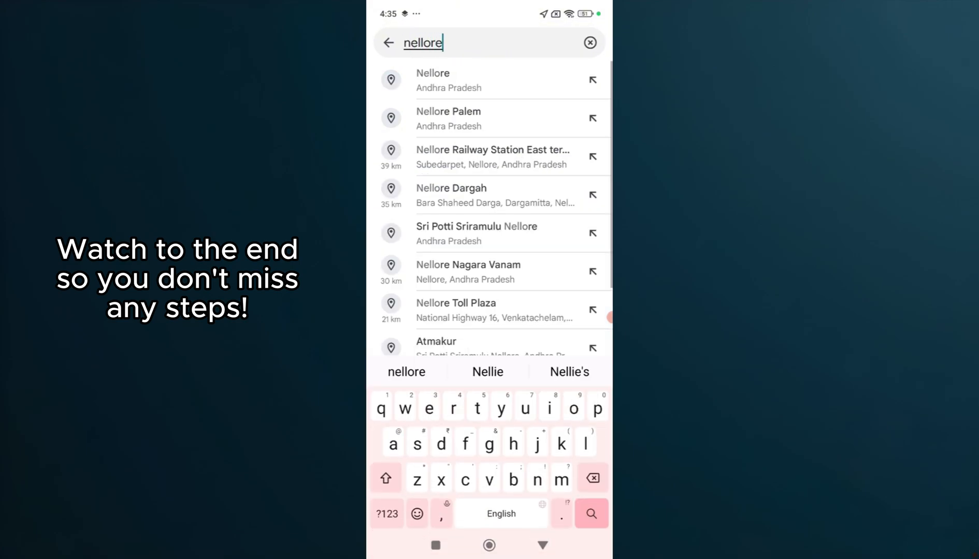
{"action": "left_click", "coordinate": [433, 80]}
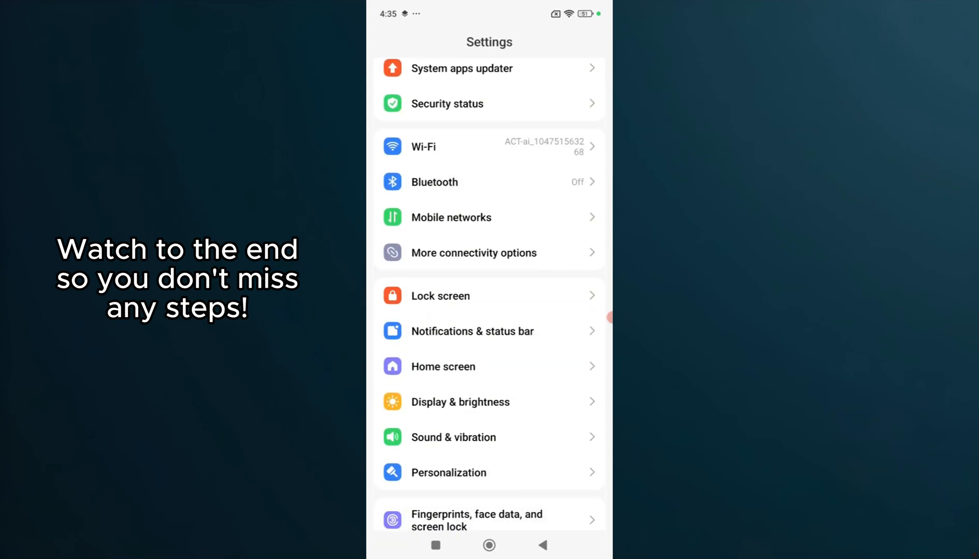
Step: Search the Settings app list for 'googlemaps', finding no matches, then leave to the app drawer
{"action": "scroll", "scroll_direction": "down", "scroll_amount": 3}
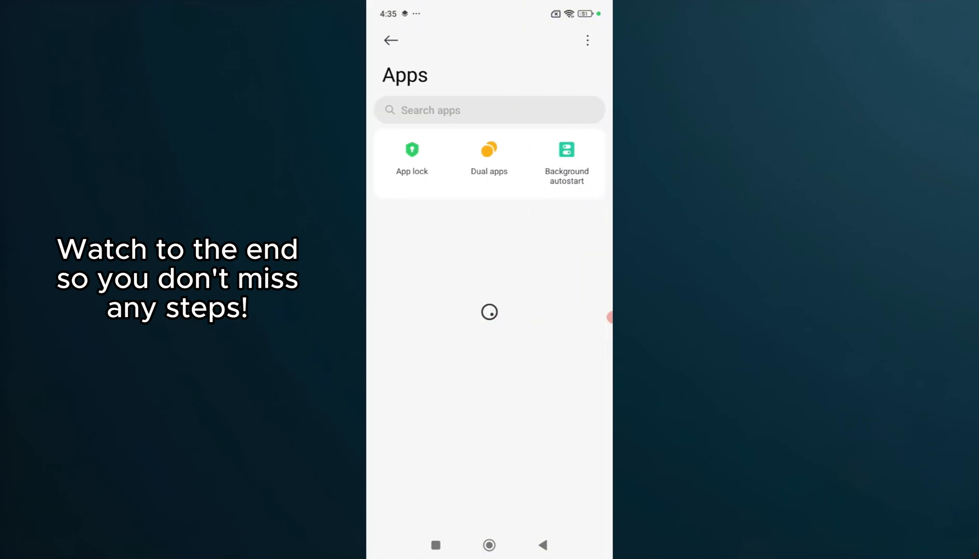
{"action": "type", "text": "g"}
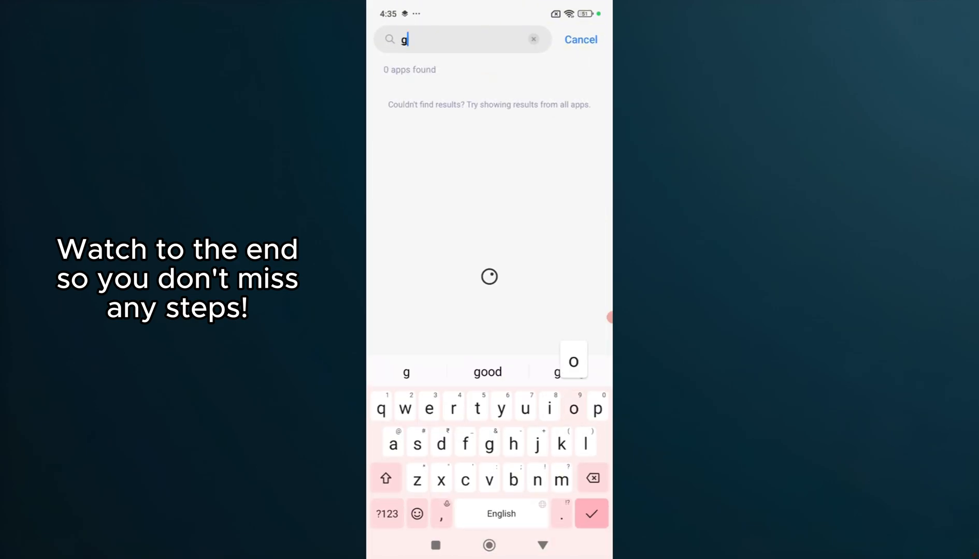
{"action": "type", "text": "ooglemaps"}
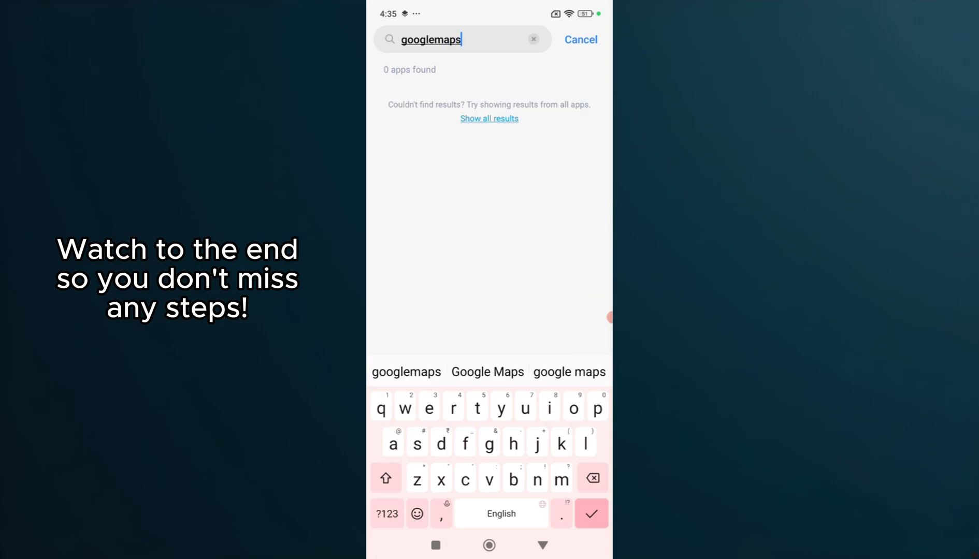
{"action": "left_click", "coordinate": [488, 372]}
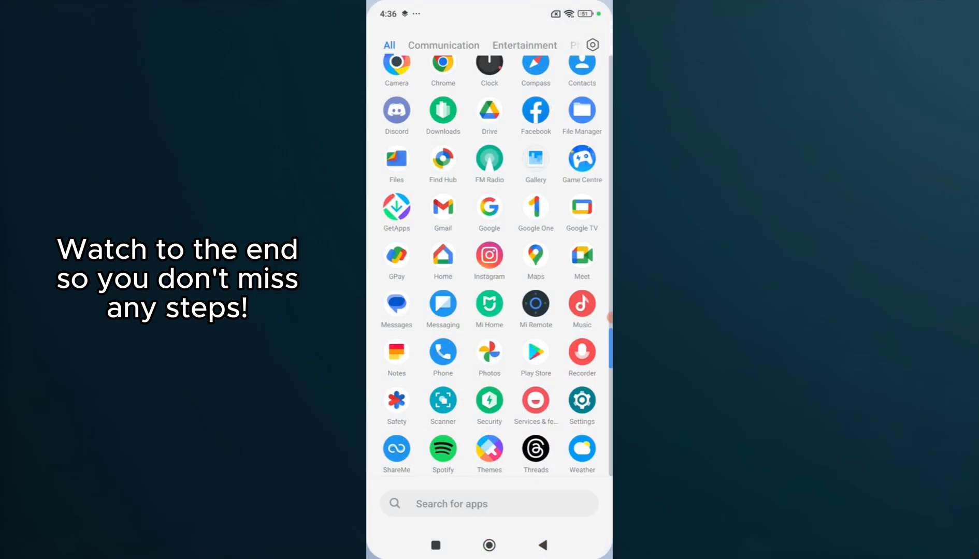
Step: Reopen Maps from the app drawer and reach directions starting from Your location
{"action": "left_click", "coordinate": [535, 256]}
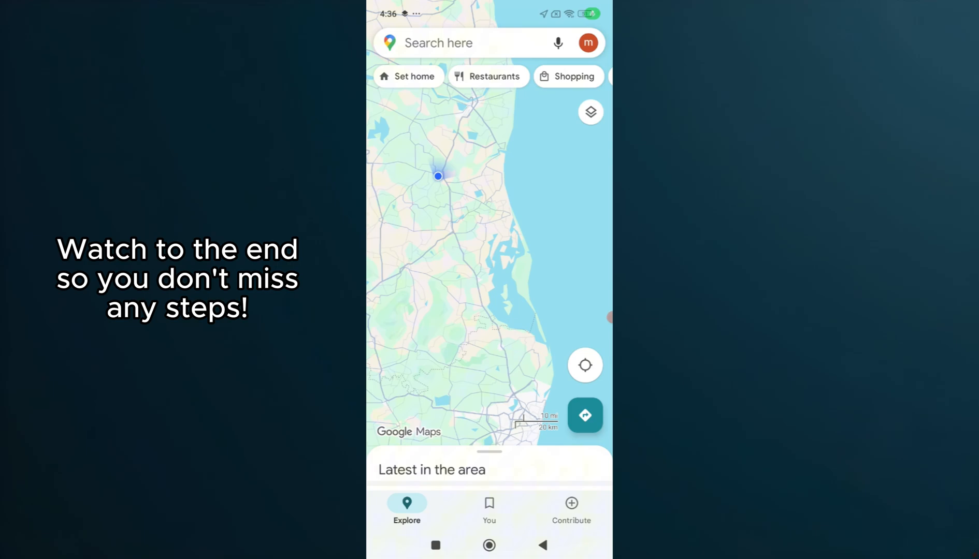
{"action": "scroll", "scroll_direction": "down", "scroll_amount": 3}
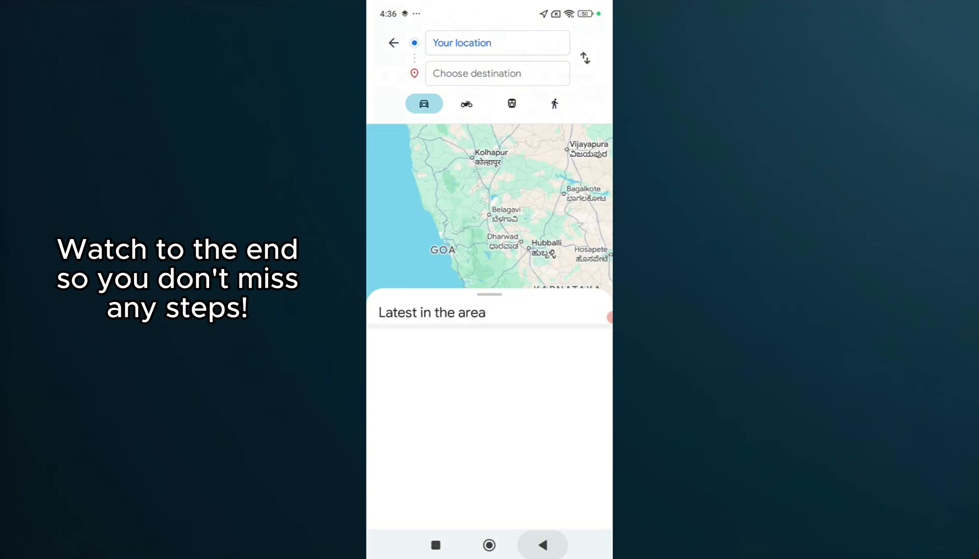
Step: Leave directions for the main map and open the profile avatar's account menu
{"action": "left_click", "coordinate": [393, 43]}
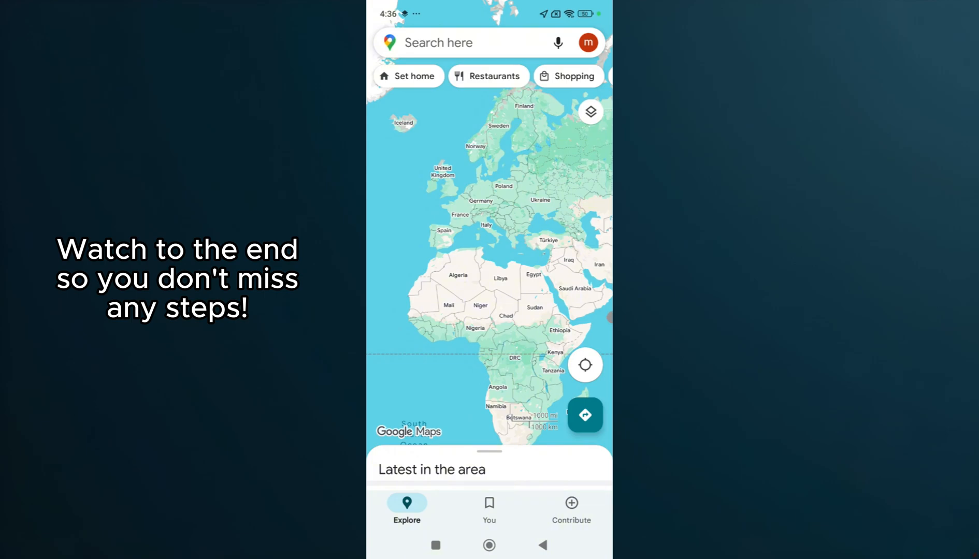
{"action": "left_click", "coordinate": [588, 43]}
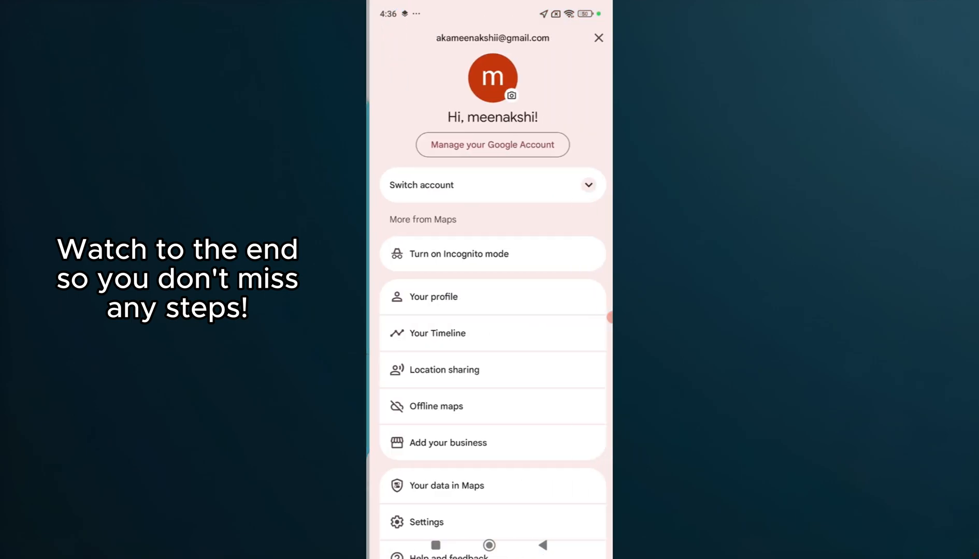